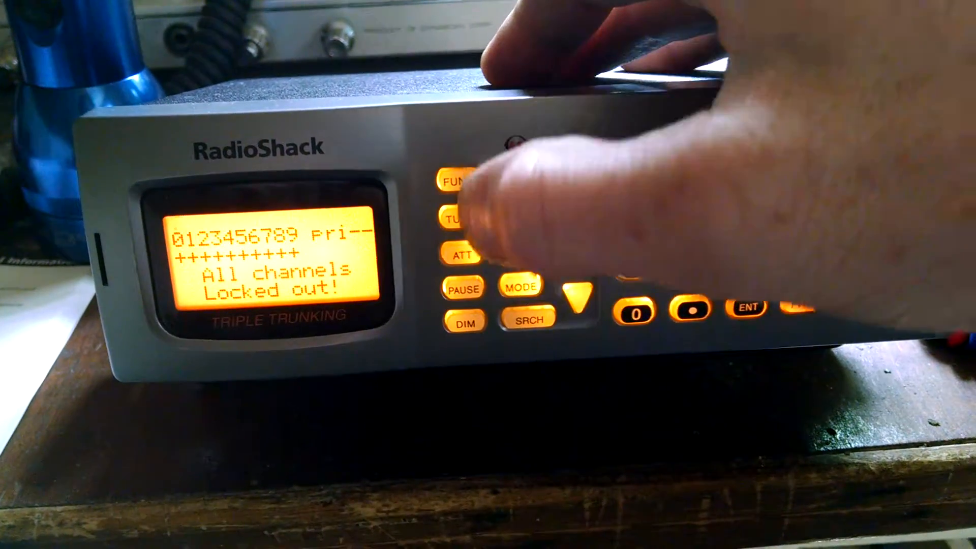
Leave the all-channels-locked-out scan and enter Fine Tune Mode, paused at AM 25.00000
left_click(521, 285)
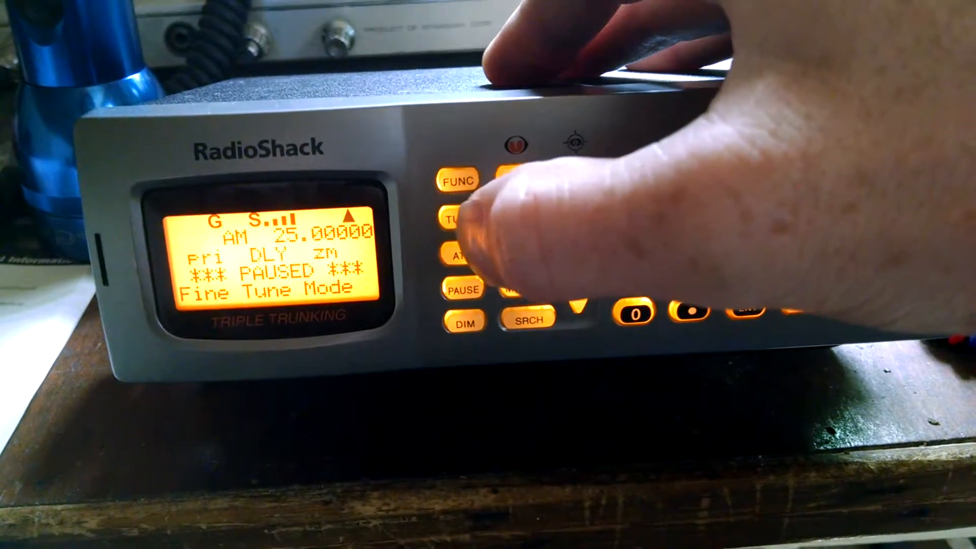